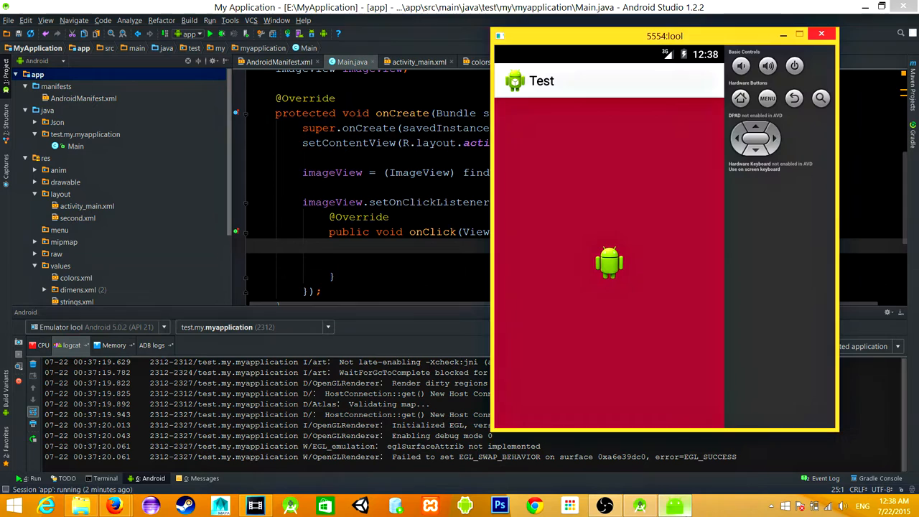
Tap the Android image in the emulator so it jumps toward the top of the screen.
left_click(608, 261)
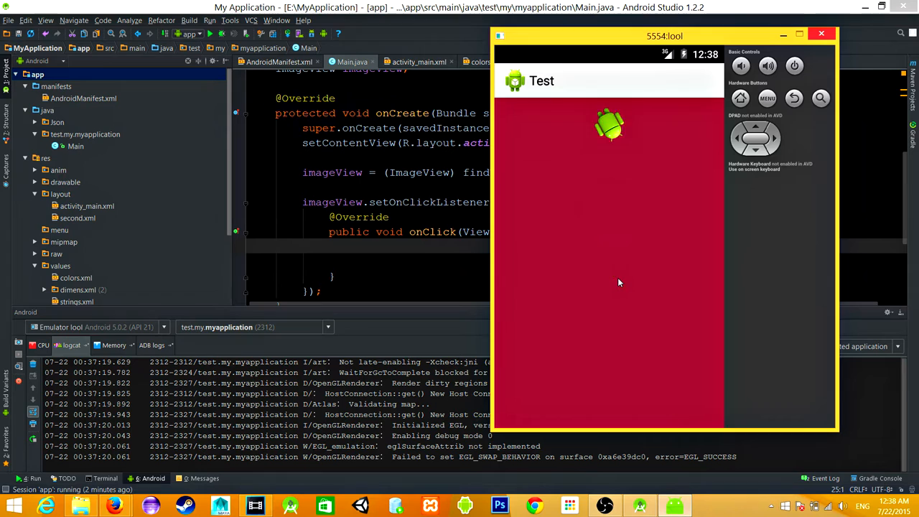
left_click(609, 123)
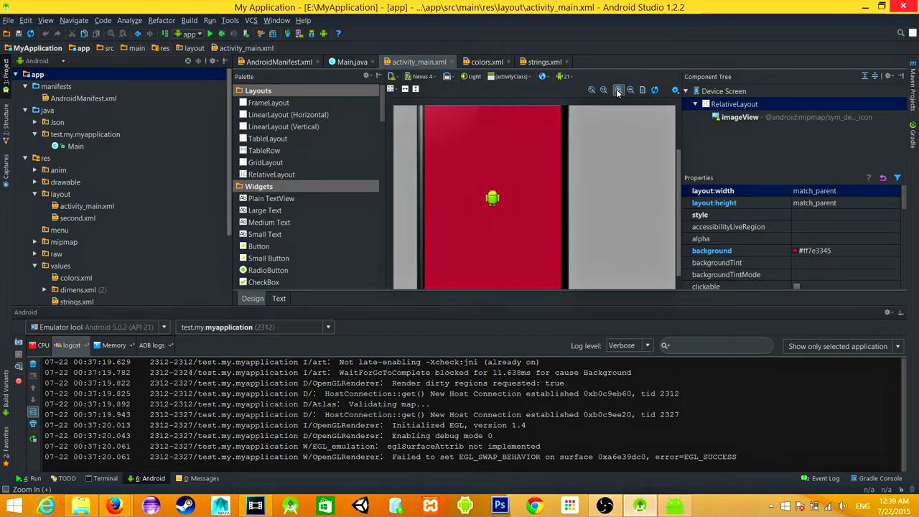
Switch from the layout preview back to the Main.java editor with its empty onClick handler.
left_click(351, 61)
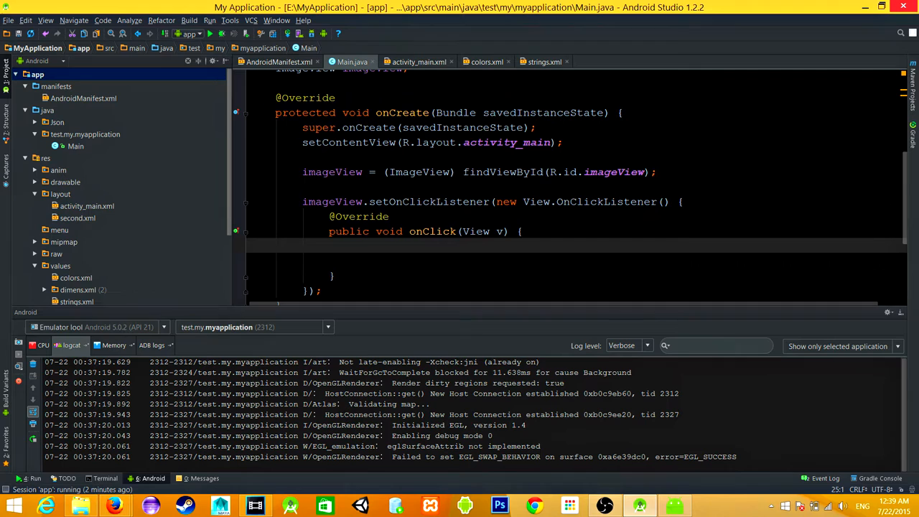
Declare ObjectAnimator animation1 = ObjectAnimator.ofFloat(imageView, inside onClick.
type("ObjectAnimator animation")
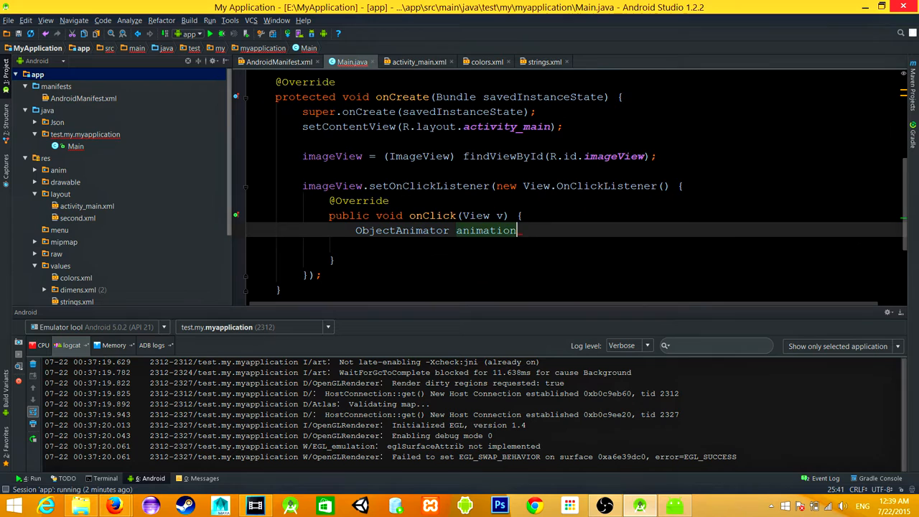
type("= ObjectAnimator.ofFloat(imageView,")
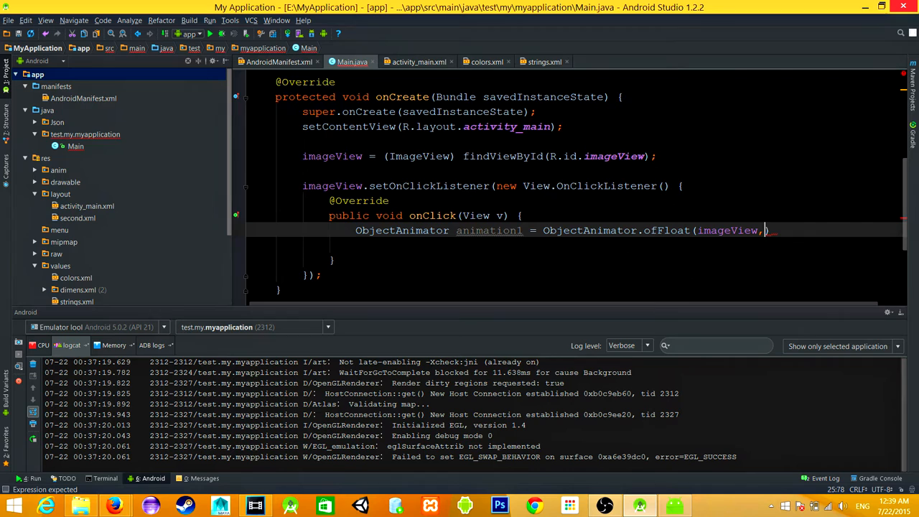
Animate "translationY" from -500 to 0 with duration 1300, then begin declaring ObjectAnimator animator2.
type("\"translationY\",-500,0")
left_click(618, 244)
type("animation1.setDuration(1300")
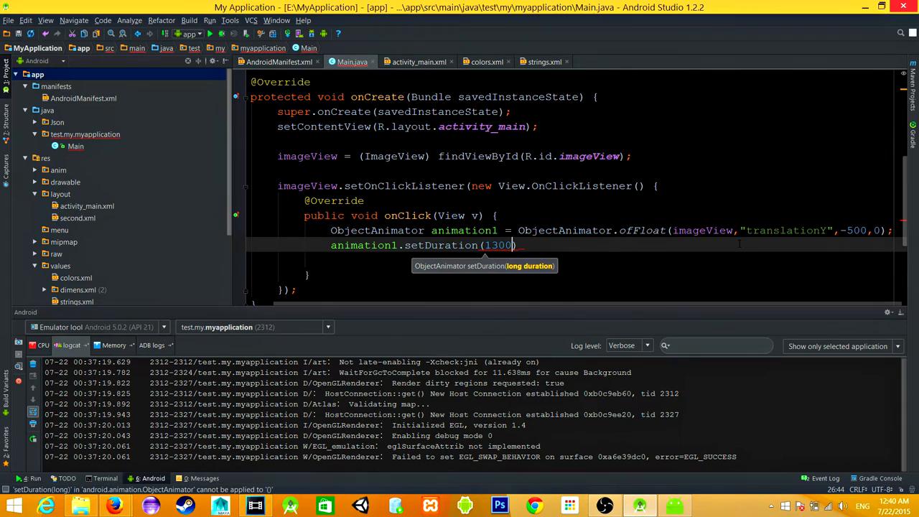
type("ObjectAnimator animator2")
type("animation2.setDuration(1300);")
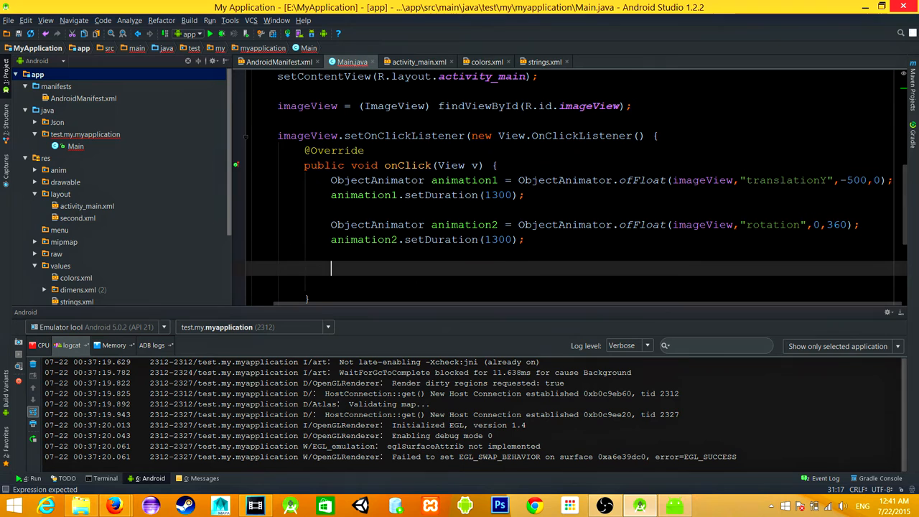
Begin a new line with "An" to declare an AnimatorSet below the two animators.
type("An")
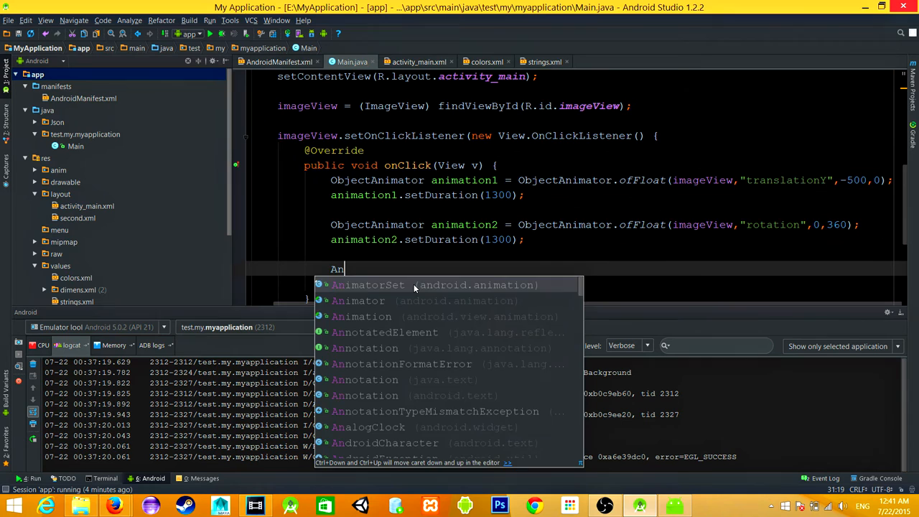